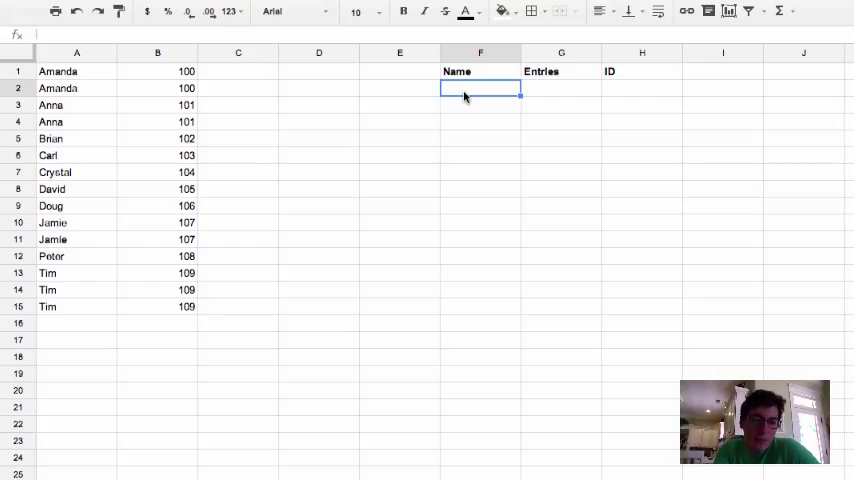
{"action": "mouse_move", "coordinate": [96, 100]}
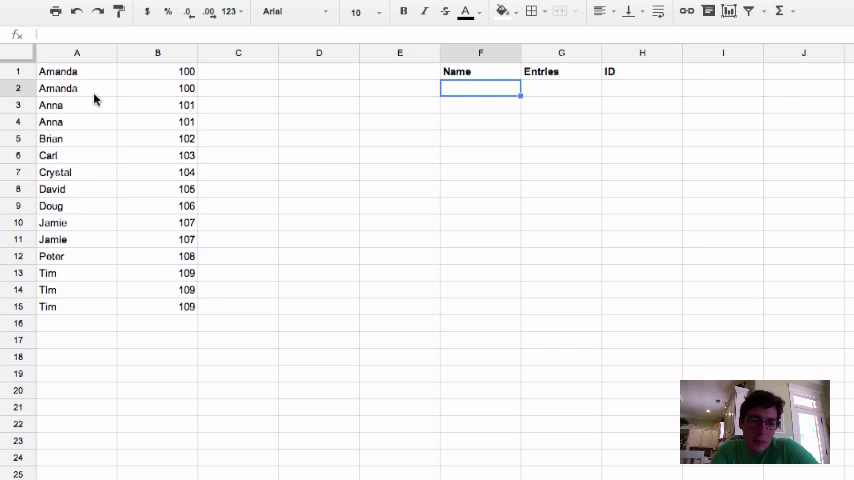
{"action": "mouse_move", "coordinate": [628, 76]}
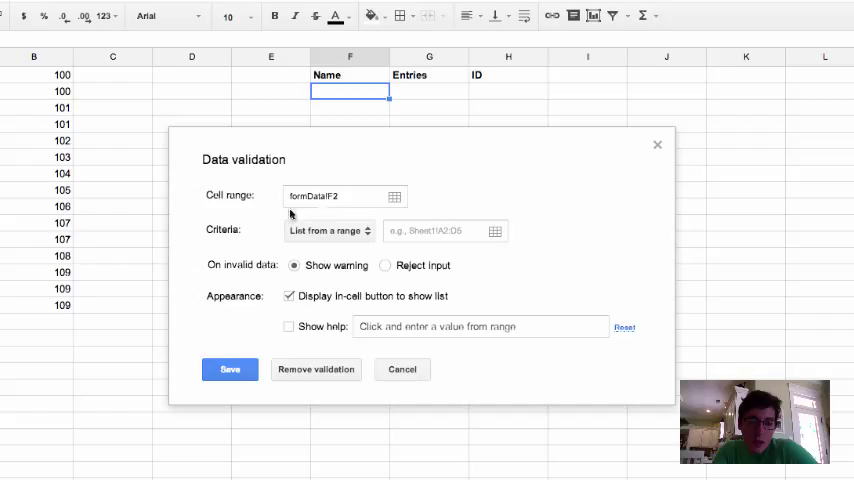
{"action": "mouse_move", "coordinate": [352, 140]}
{"action": "type", "text": "A:A"}
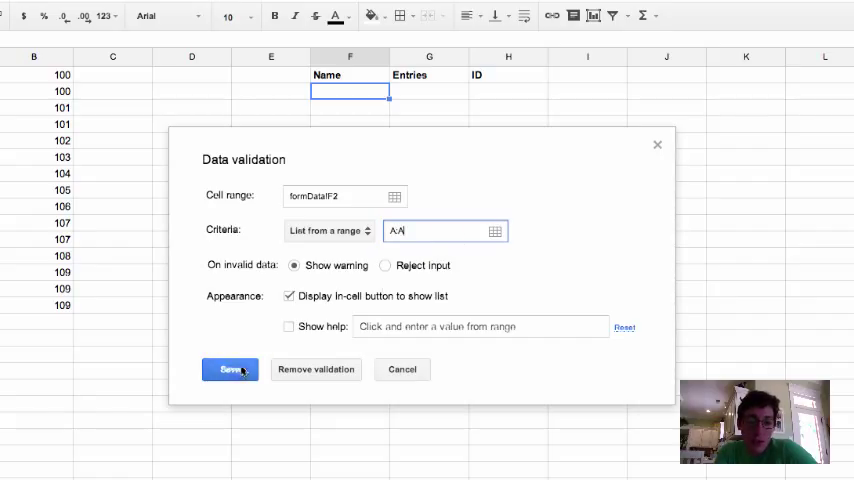
Step: Save the F2 validation rule listing names from column A as a dropdown
{"action": "left_click", "coordinate": [230, 368]}
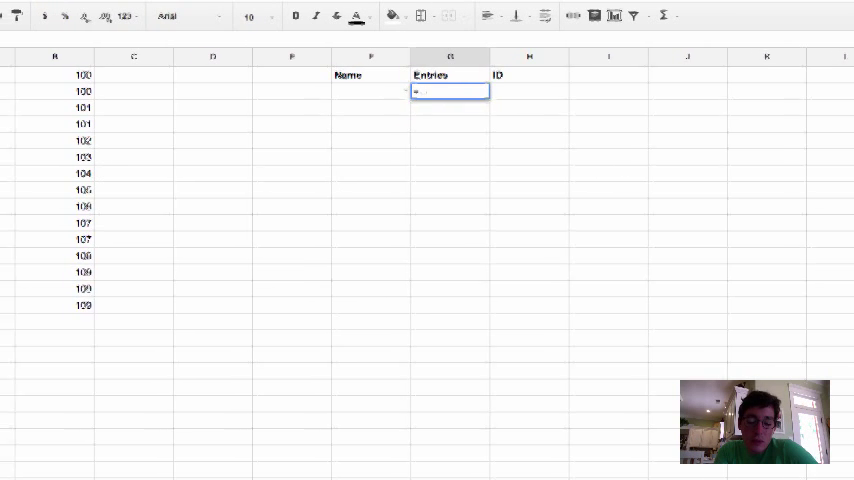
Step: Enter =countif(A:A,F2) in G2 and test it with Peter, then Amanda (showing 2)
{"action": "type", "text": "=countif(A:A"}
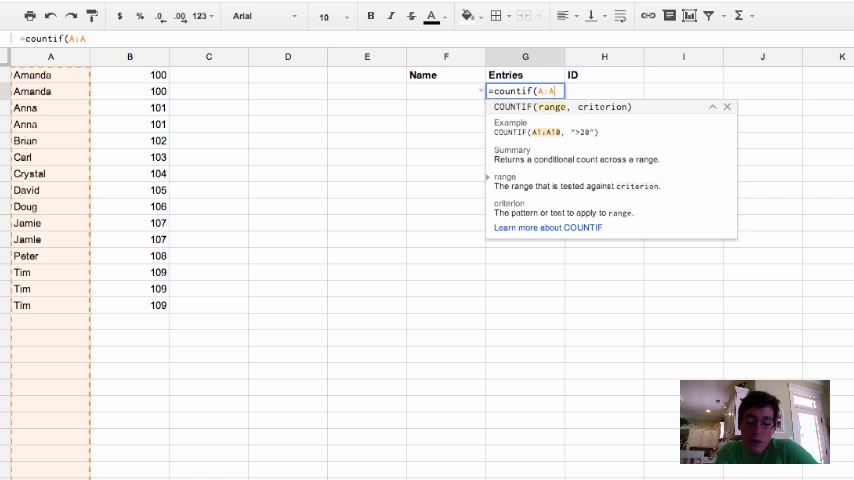
{"action": "type", "text": ","}
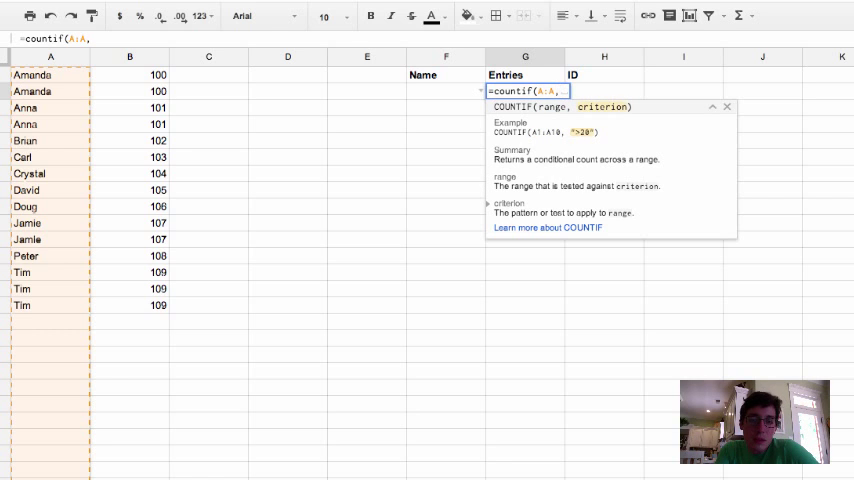
{"action": "type", "text": "F"}
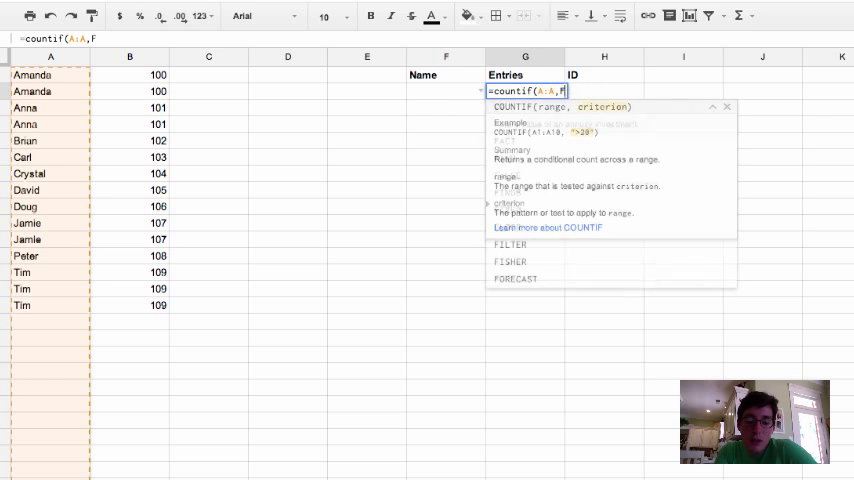
{"action": "key", "text": "Return"}
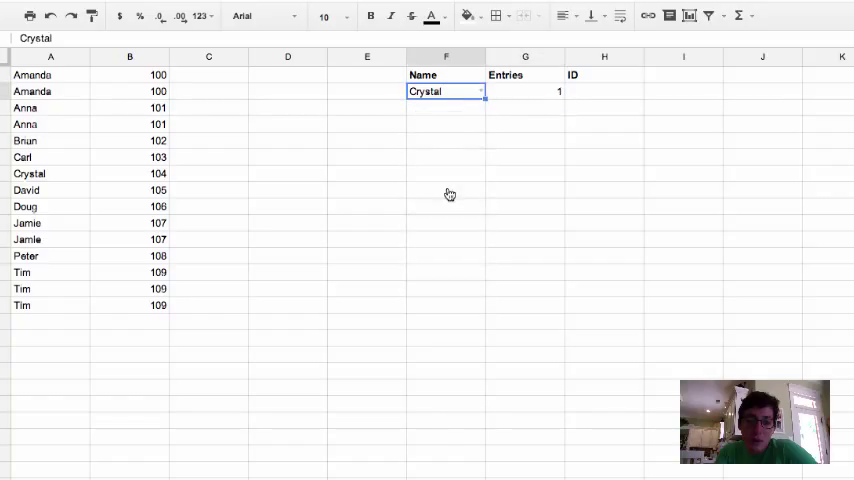
{"action": "mouse_move", "coordinate": [272, 124]}
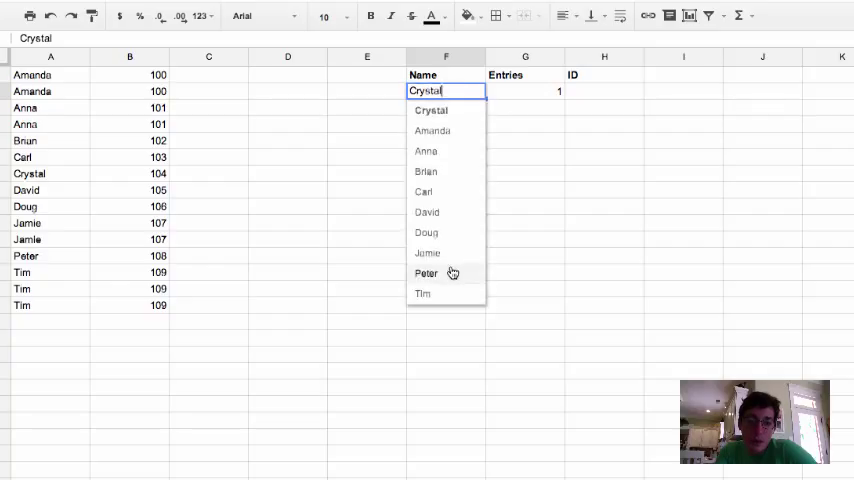
{"action": "left_click", "coordinate": [426, 272]}
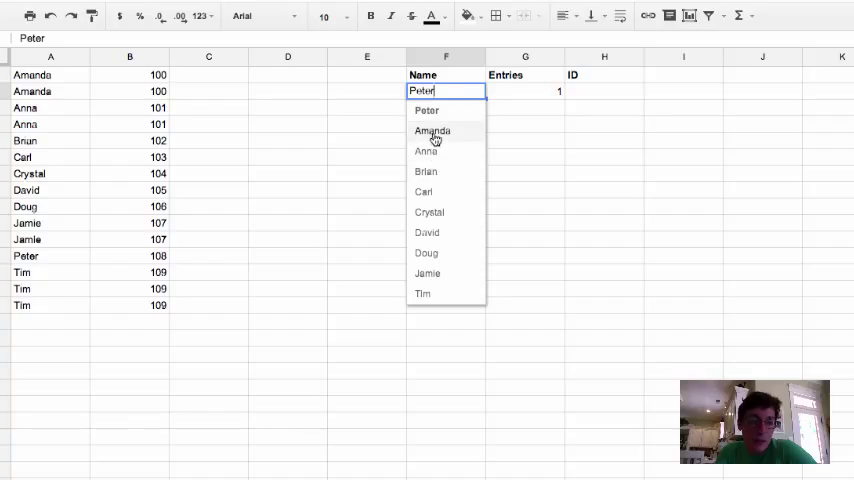
{"action": "left_click", "coordinate": [432, 132]}
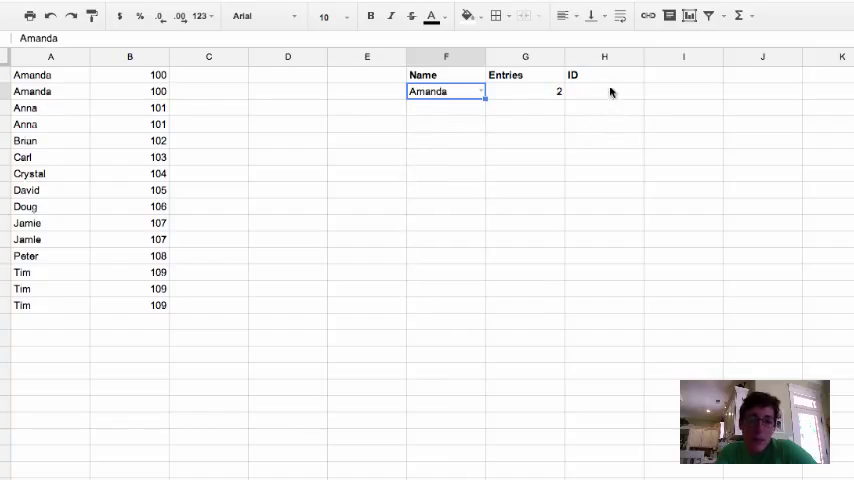
Step: Enter a VLOOKUP in H2 on F2 over A1:B… column 2, returning 107 for Jamie
{"action": "left_click", "coordinate": [604, 92]}
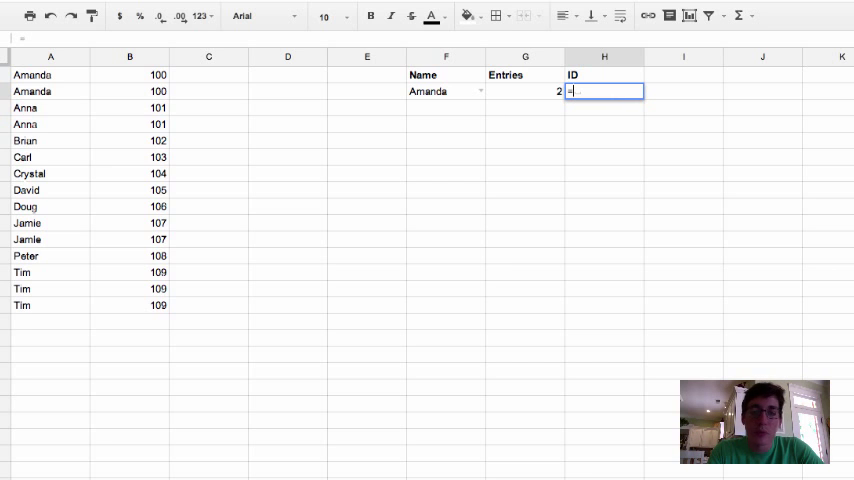
{"action": "type", "text": "=vlookup("}
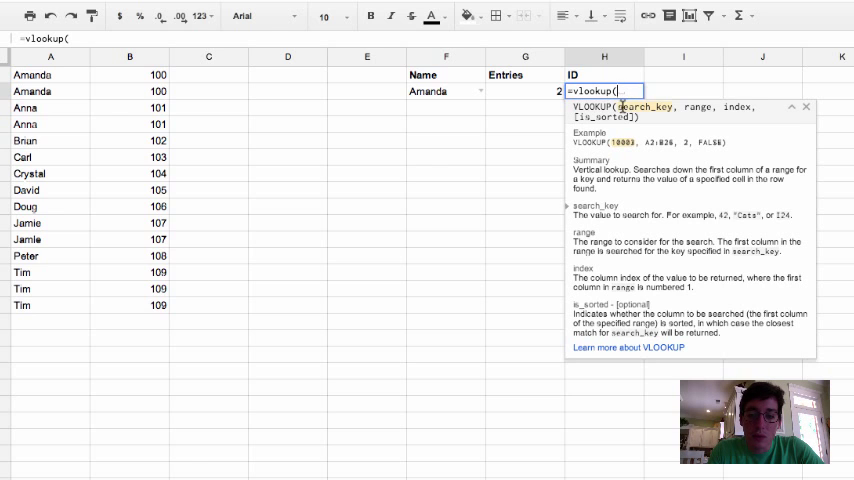
{"action": "left_click", "coordinate": [448, 92]}
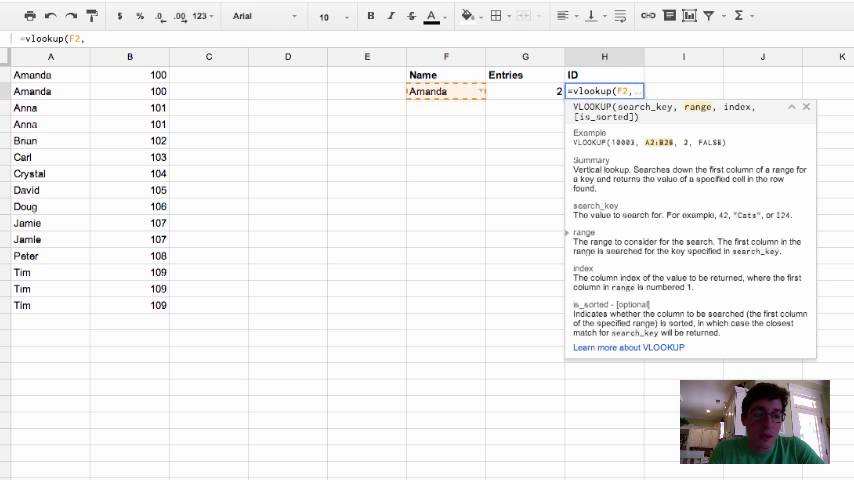
{"action": "type", "text": "A"}
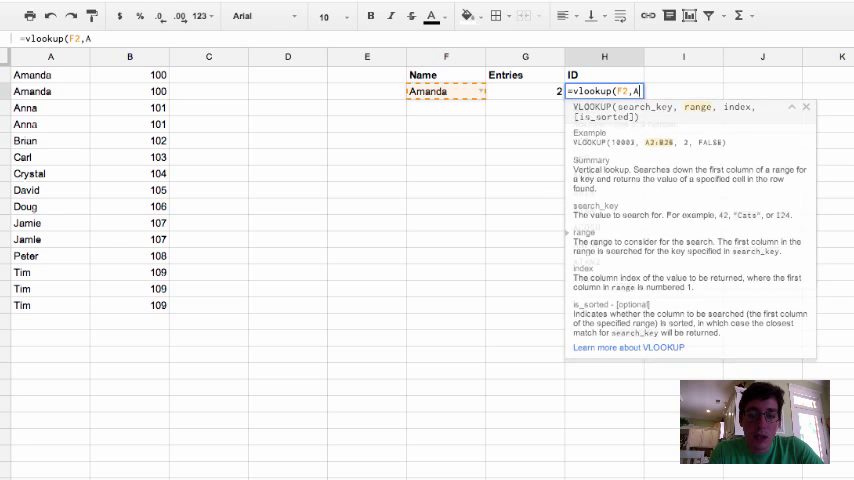
{"action": "type", "text": "1:"}
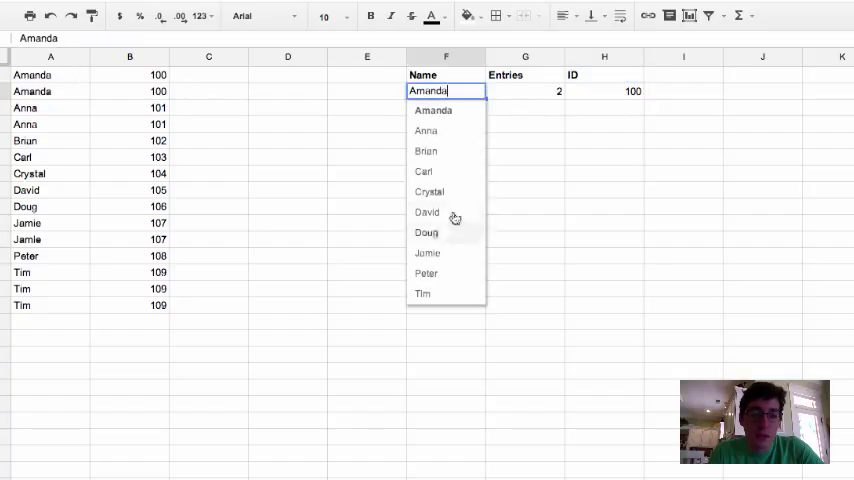
{"action": "left_click", "coordinate": [428, 252]}
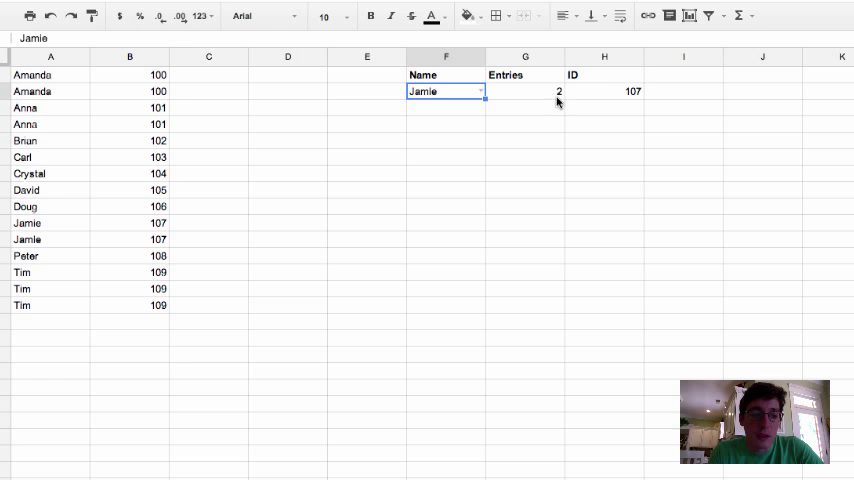
{"action": "mouse_move", "coordinate": [592, 128]}
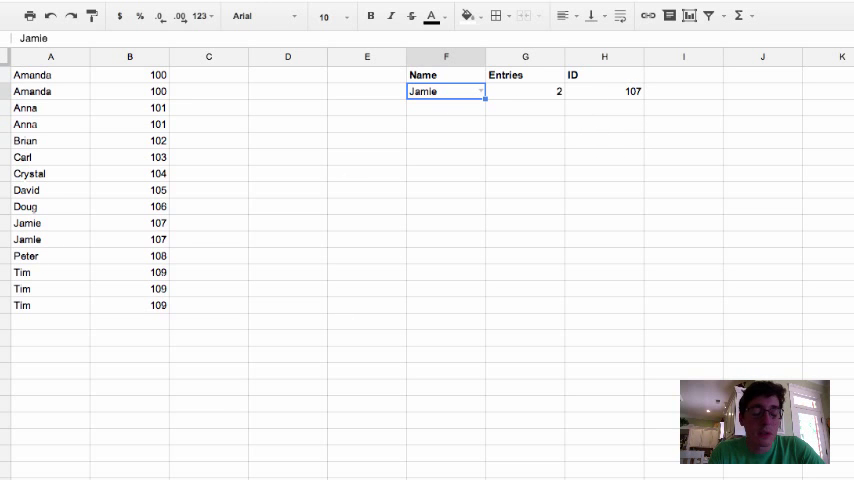
Step: Switch to the Lookup sheet and select cell A2 under Name
{"action": "left_click", "coordinate": [170, 452]}
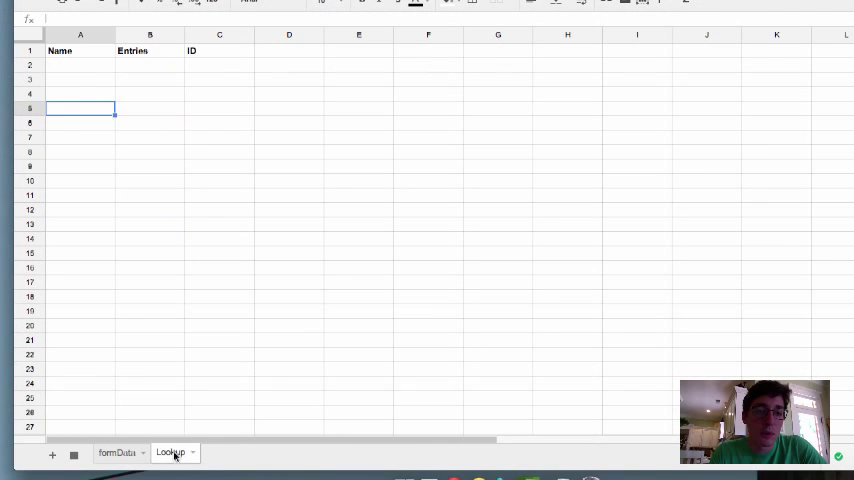
{"action": "left_click", "coordinate": [80, 64]}
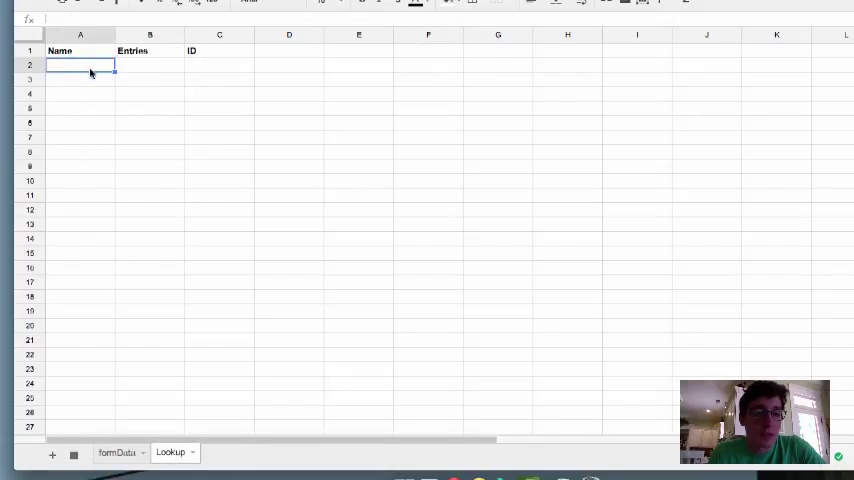
{"action": "mouse_move", "coordinate": [136, 120]}
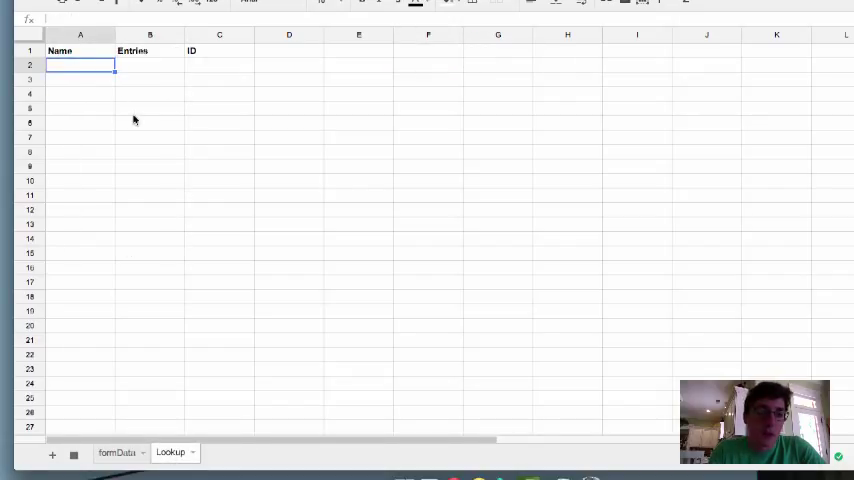
Step: Set A2's data validation to a list from formData!A:A showing the names
{"action": "right_click", "coordinate": [80, 64]}
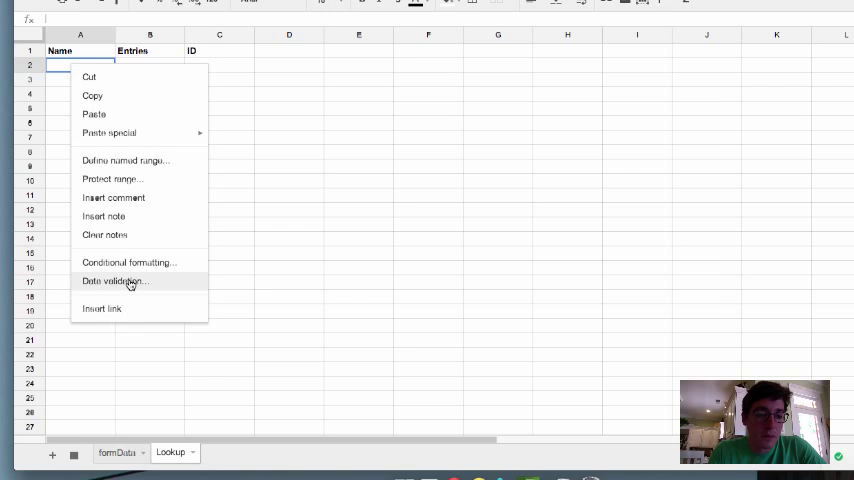
{"action": "left_click", "coordinate": [114, 280]}
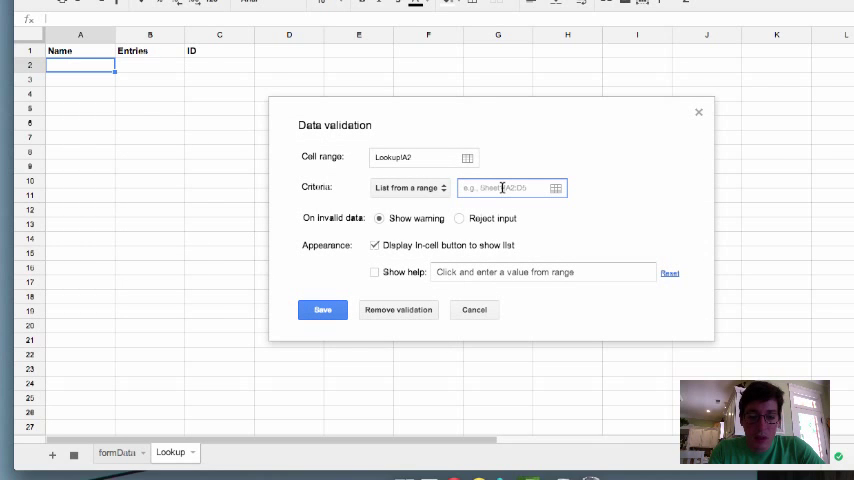
{"action": "type", "text": "formData!"}
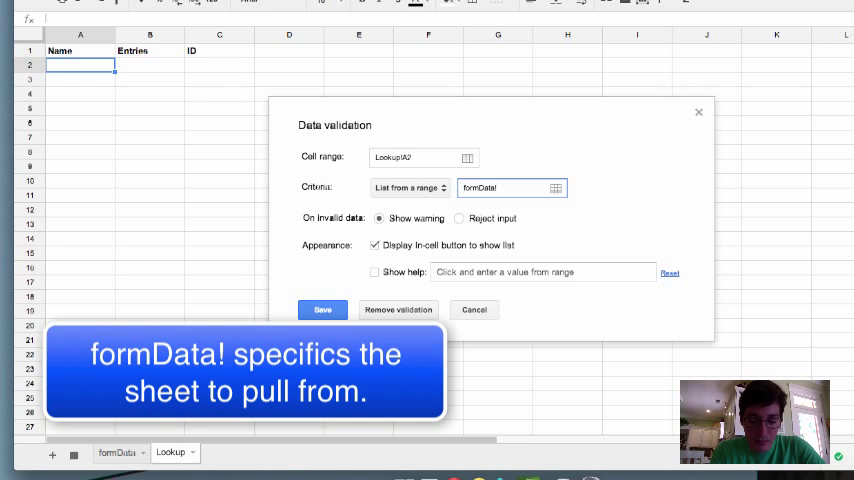
{"action": "type", "text": "A:A"}
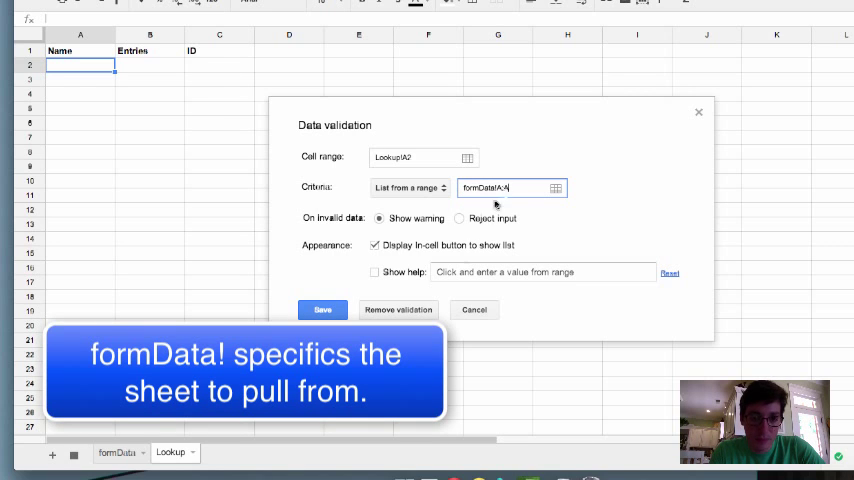
{"action": "left_click", "coordinate": [322, 308]}
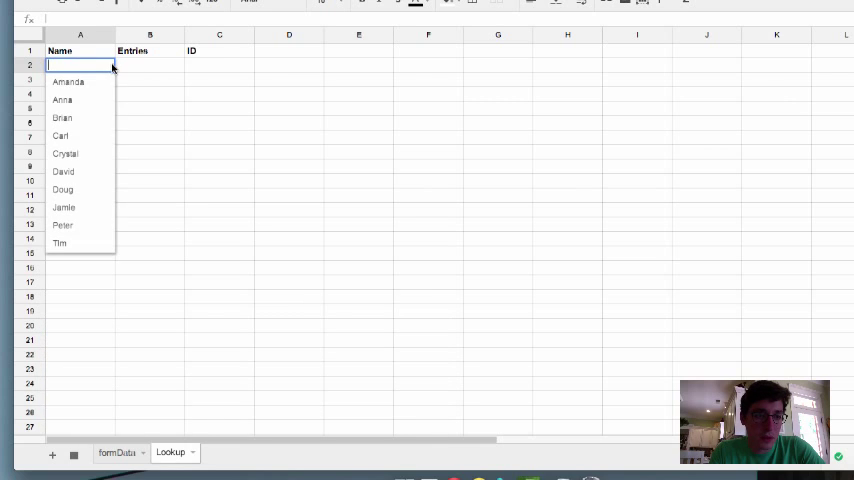
Step: Enter =countif(formData!A:A,A2) in B2 under Entries, showing 0
{"action": "left_click", "coordinate": [148, 64]}
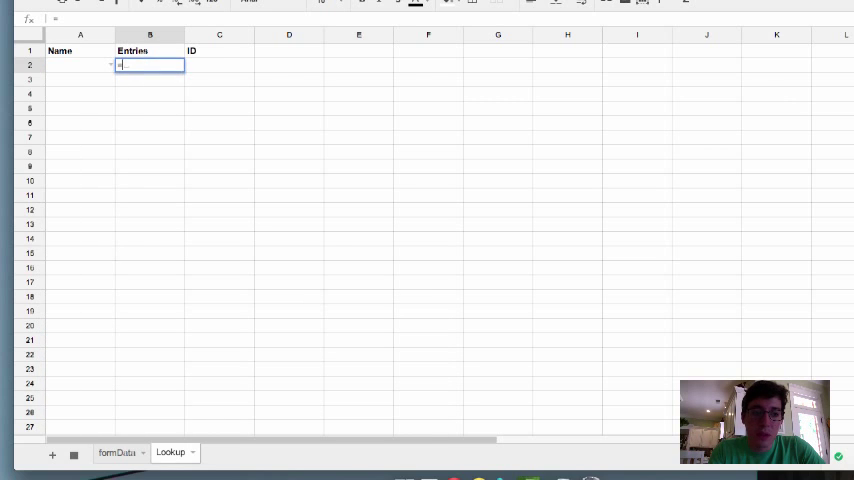
{"action": "type", "text": "=countif("}
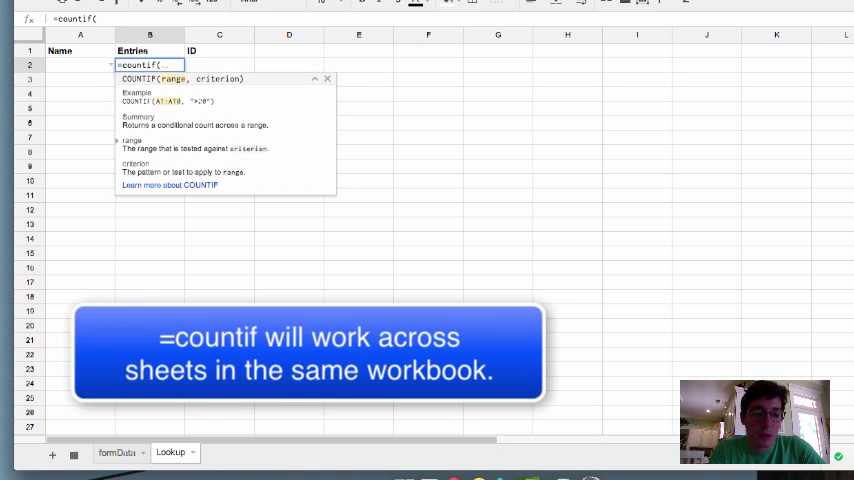
{"action": "type", "text": "formData!"}
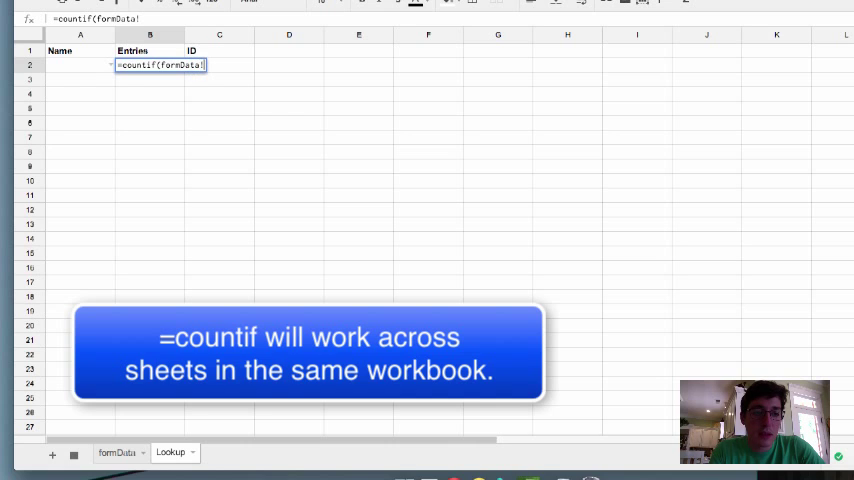
{"action": "type", "text": "A:A"}
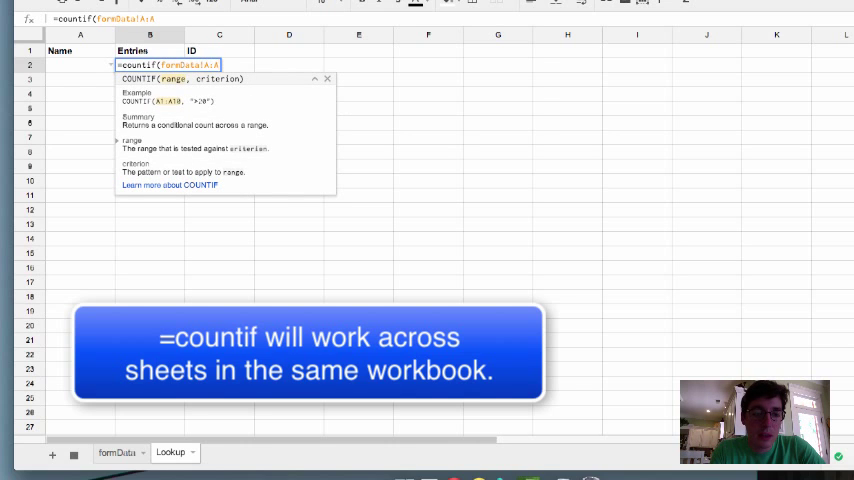
{"action": "type", "text": ","}
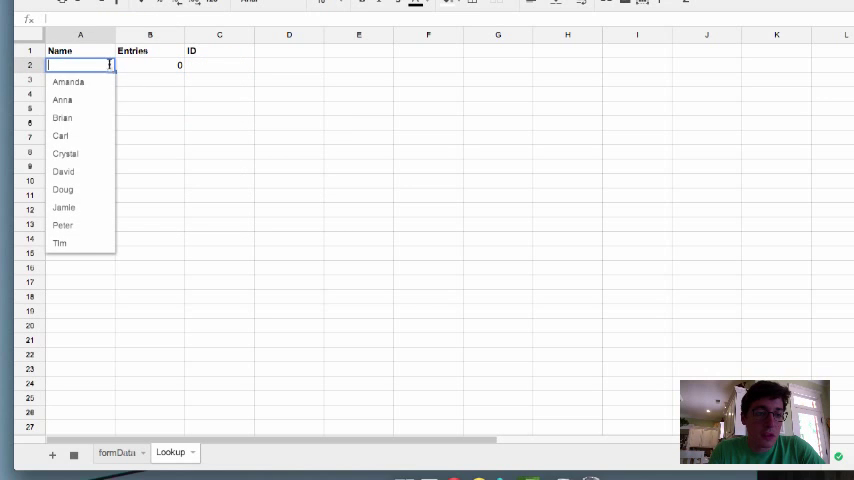
Step: Choose Anna in A2 so Entries shows 2, then select C2
{"action": "left_click", "coordinate": [64, 152]}
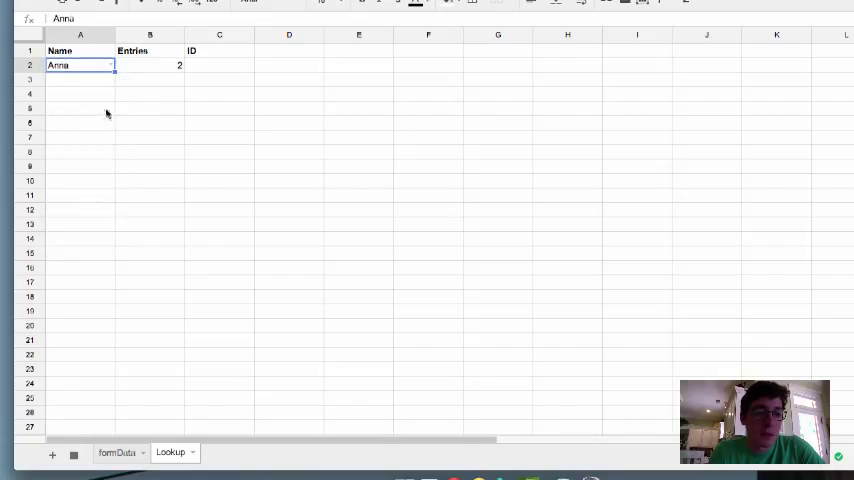
{"action": "left_click", "coordinate": [220, 64]}
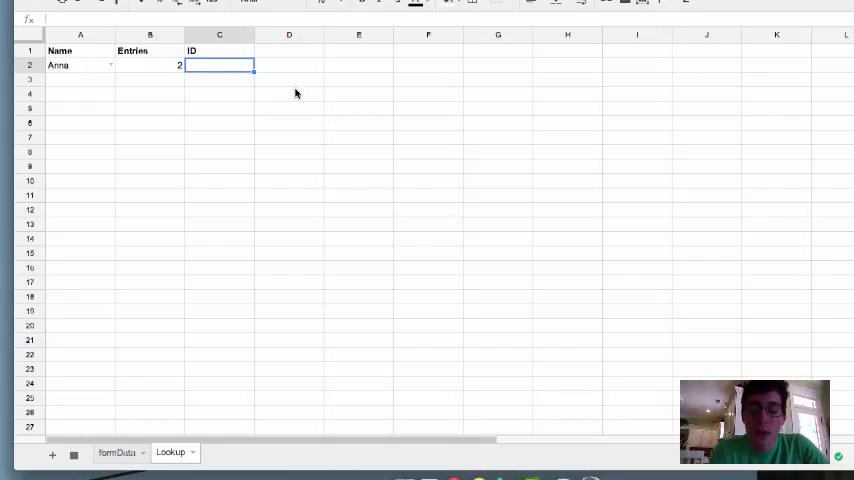
Step: Begin a VLOOKUP in C2 with A2 as search key and an IMPORTRANGE range
{"action": "type", "text": "="}
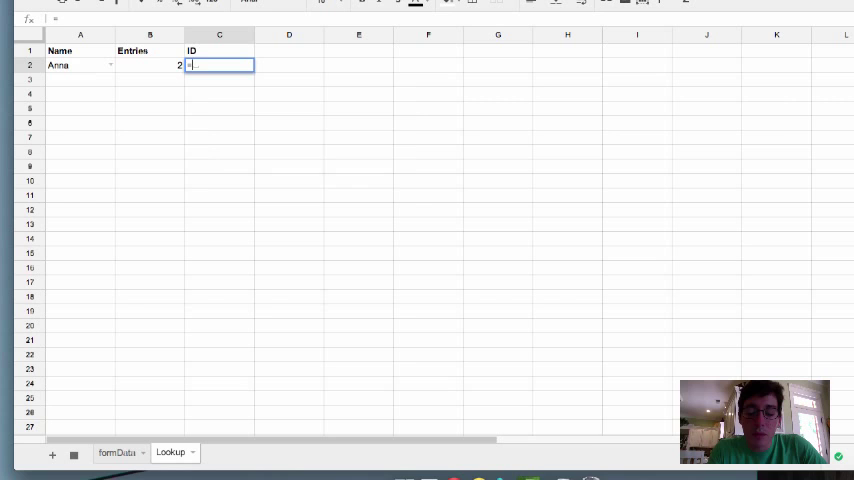
{"action": "type", "text": "vlookup("}
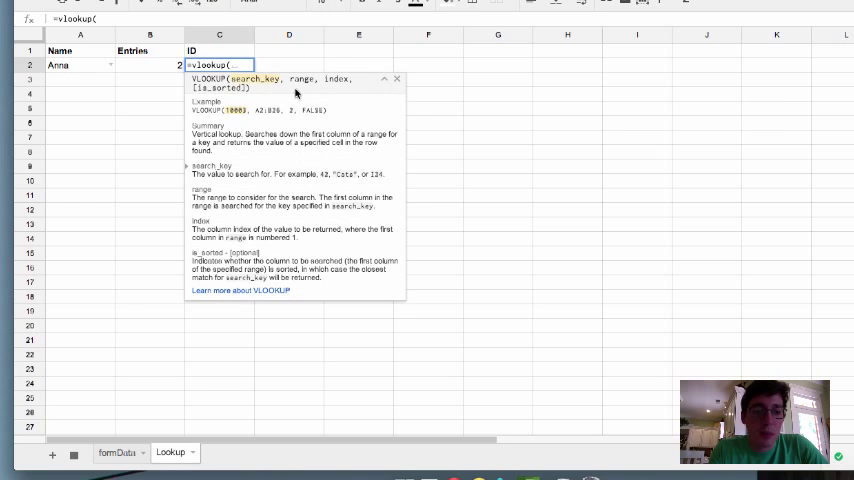
{"action": "left_click", "coordinate": [78, 64]}
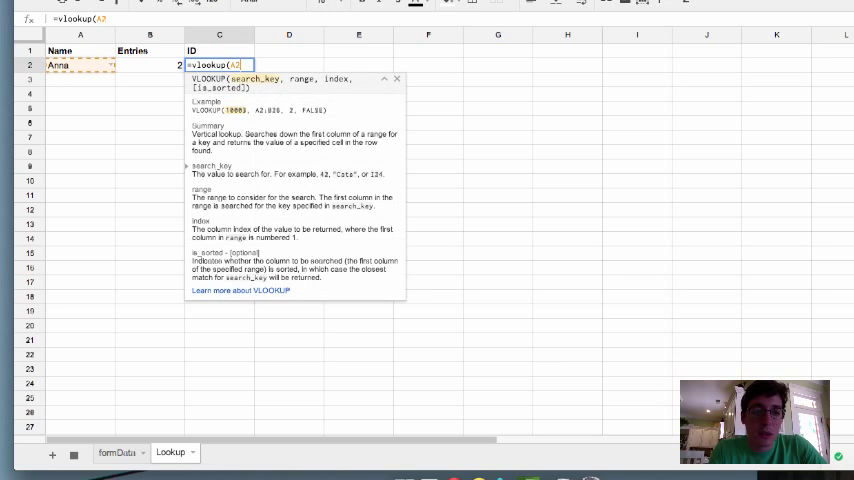
{"action": "type", "text": ","}
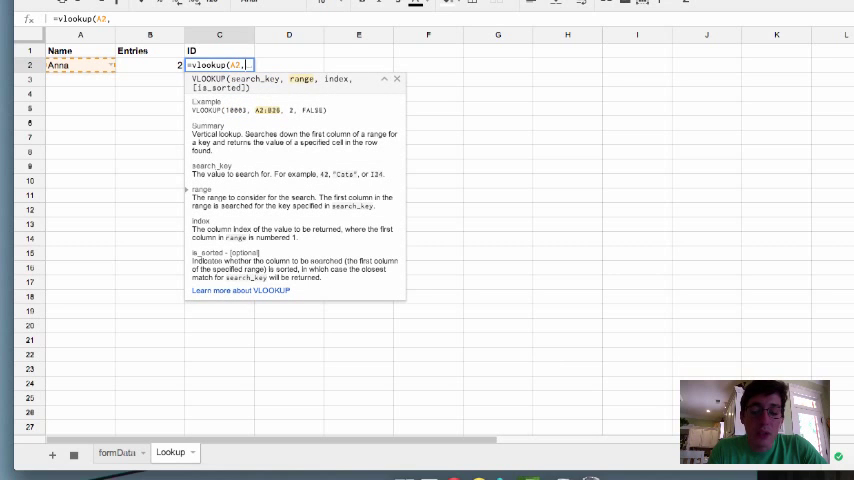
{"action": "type", "text": "importrange("}
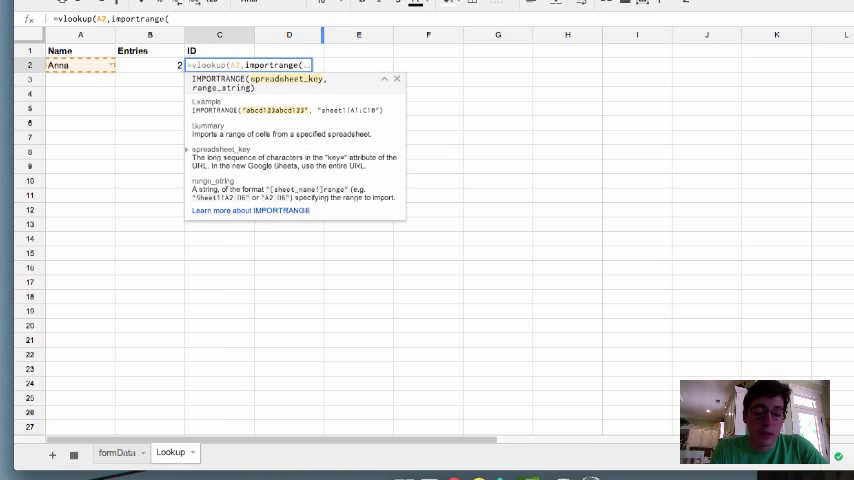
Step: Complete the IMPORTRANGE with the spreadsheet URL and formData! range, returning ID 101 for Anna
{"action": "type", "text": "\""}
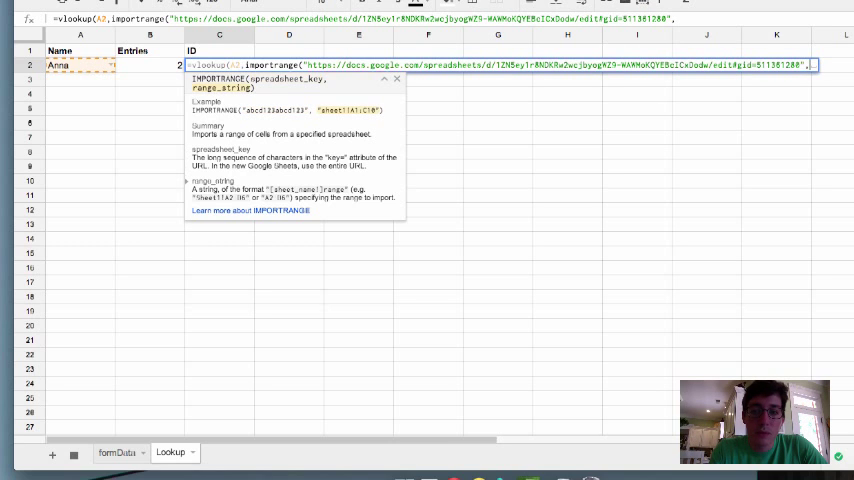
{"action": "mouse_move", "coordinate": [268, 96]}
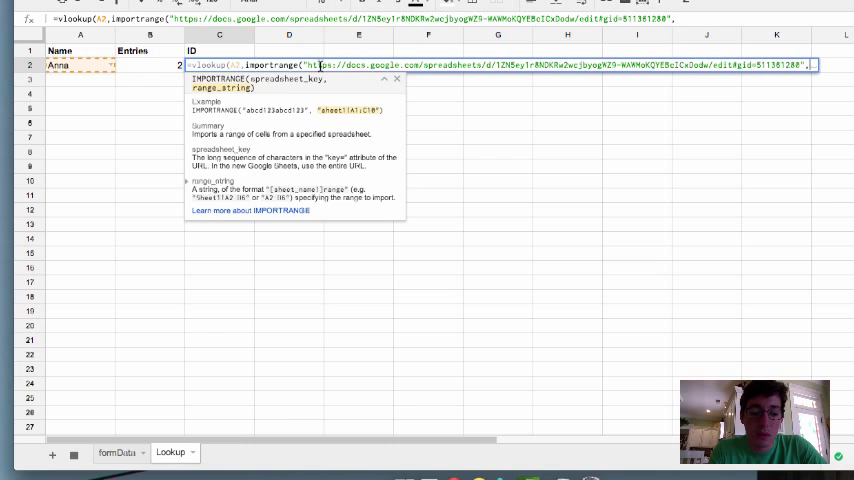
{"action": "type", "text": "formData!"}
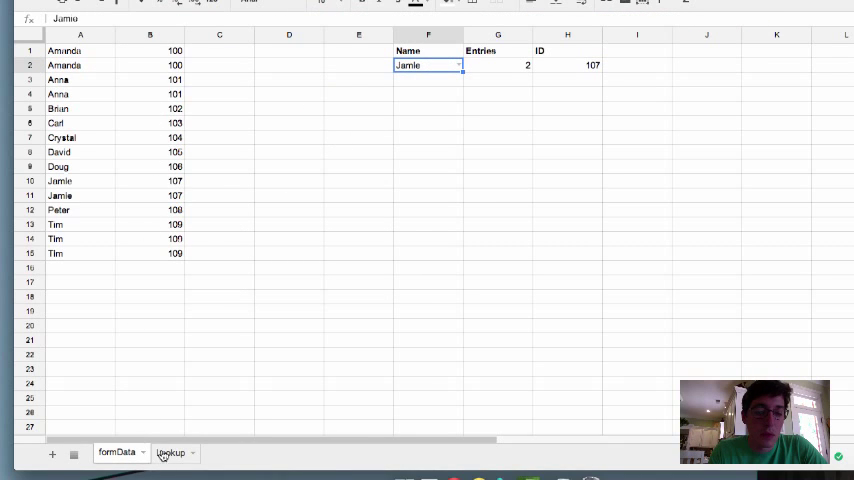
{"action": "left_click", "coordinate": [170, 452]}
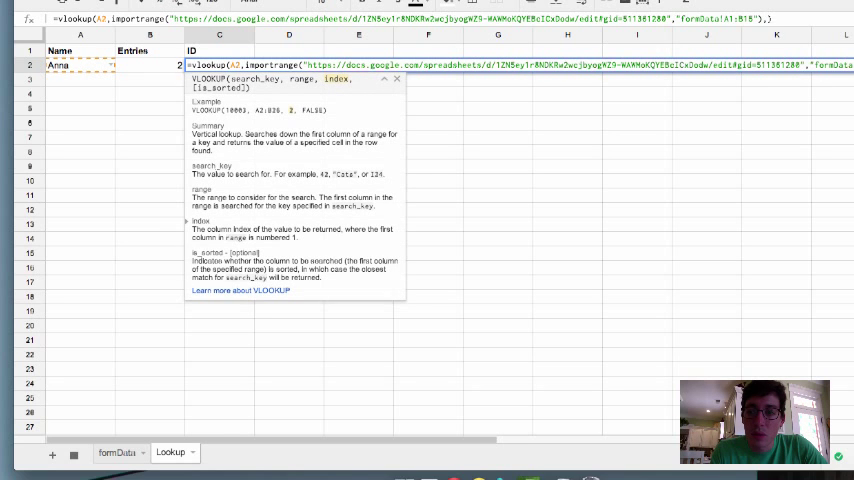
{"action": "key", "text": "Return"}
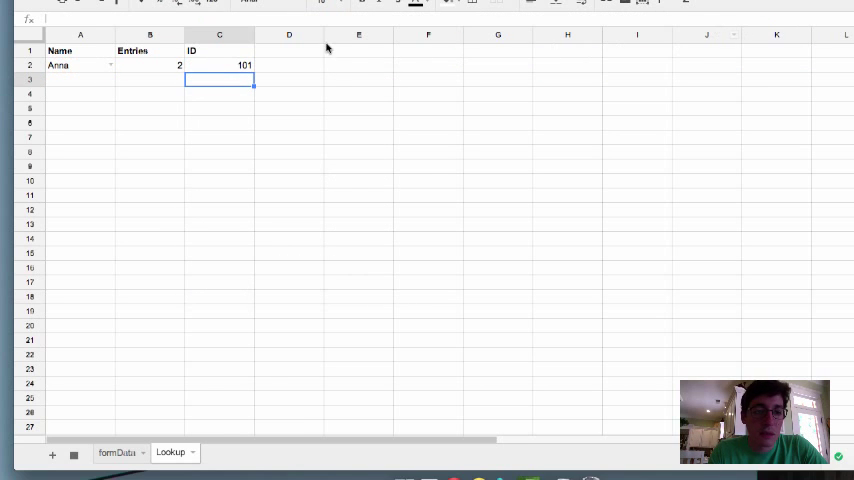
Step: Choose Crystal in A2 so Entries shows 1 and ID shows 104
{"action": "left_click", "coordinate": [80, 64]}
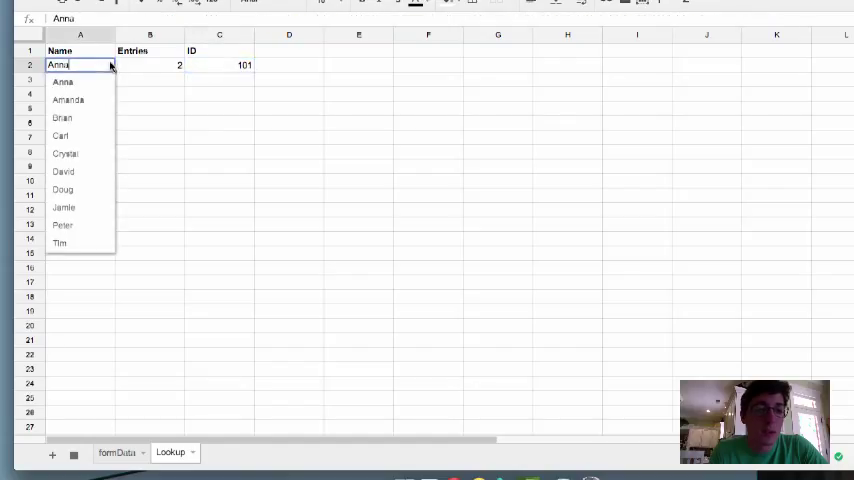
{"action": "left_click", "coordinate": [64, 152]}
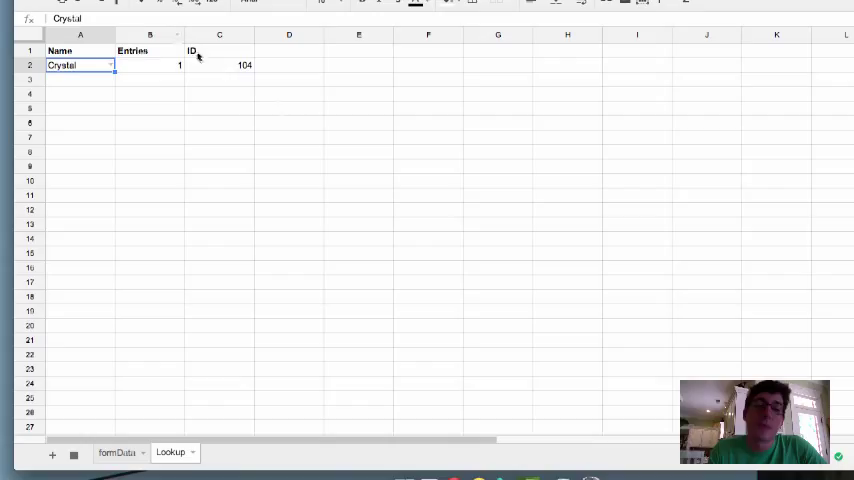
{"action": "left_click", "coordinate": [220, 64]}
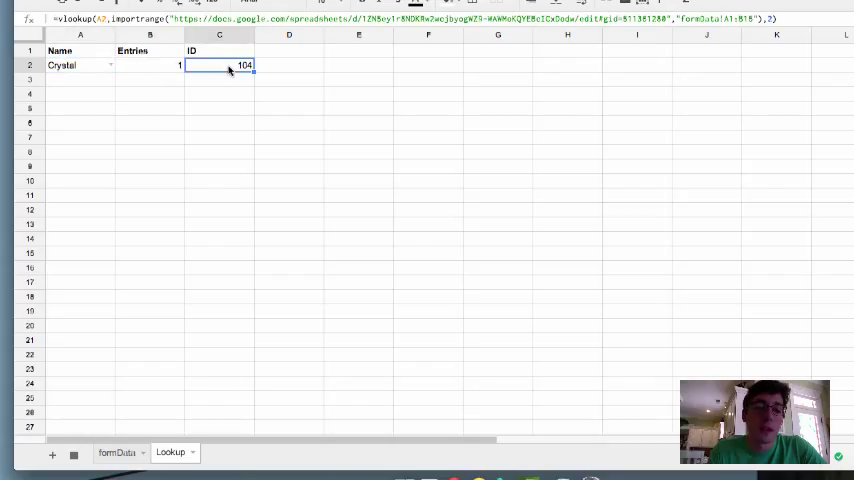
{"action": "mouse_move", "coordinate": [264, 132]}
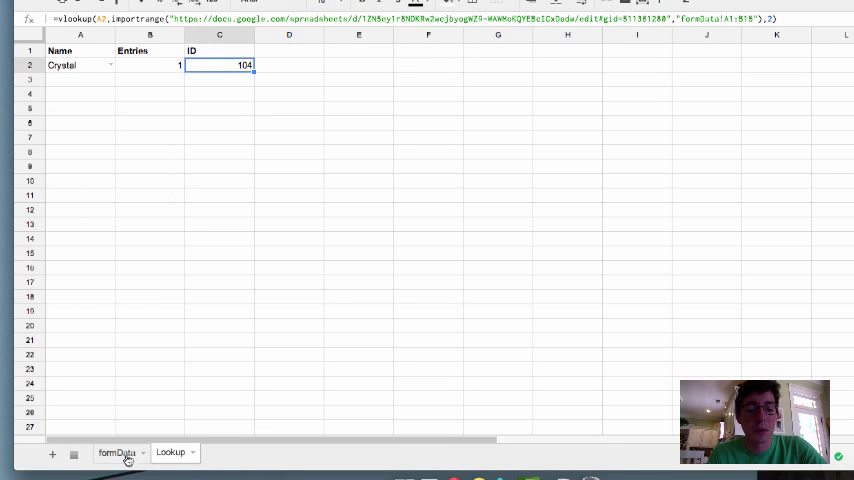
{"action": "mouse_move", "coordinate": [214, 246]}
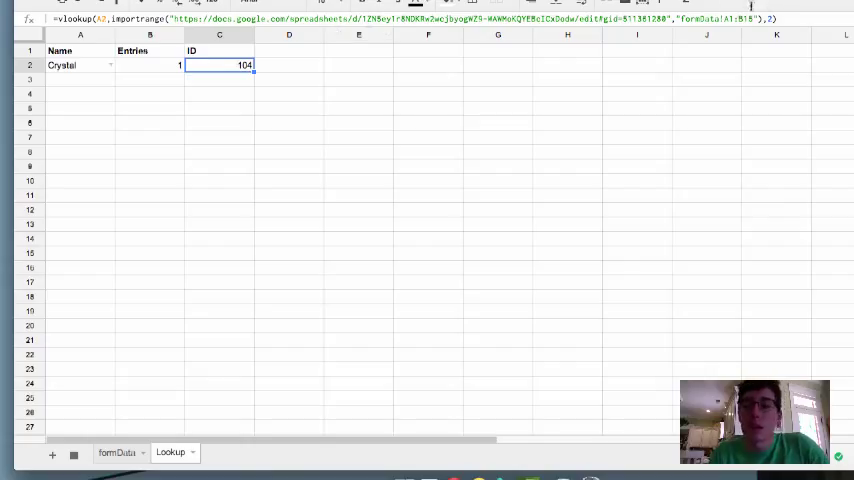
{"action": "mouse_move", "coordinate": [350, 122]}
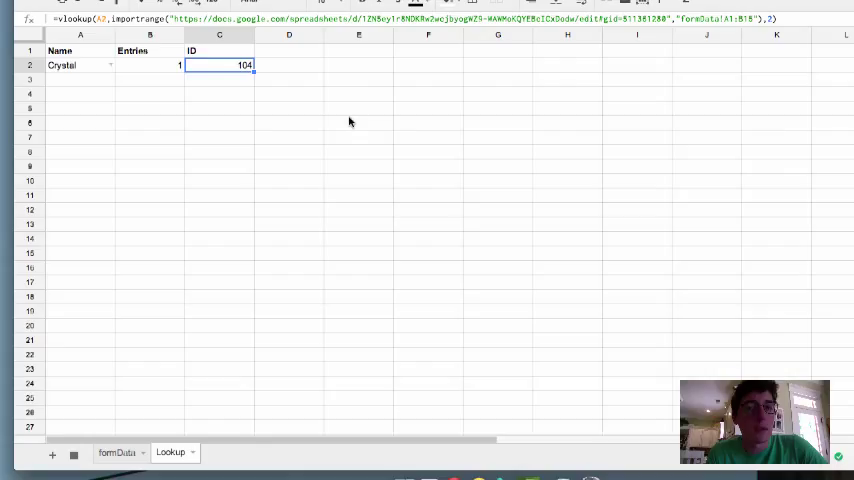
{"action": "mouse_move", "coordinate": [298, 120]}
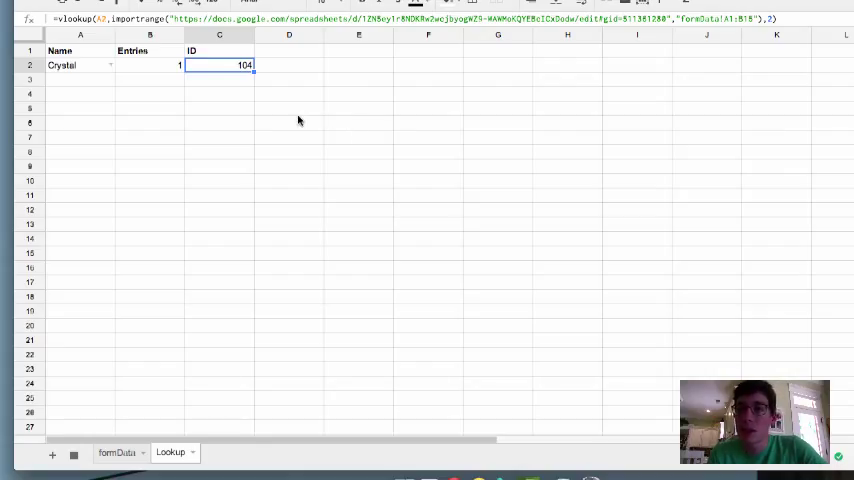